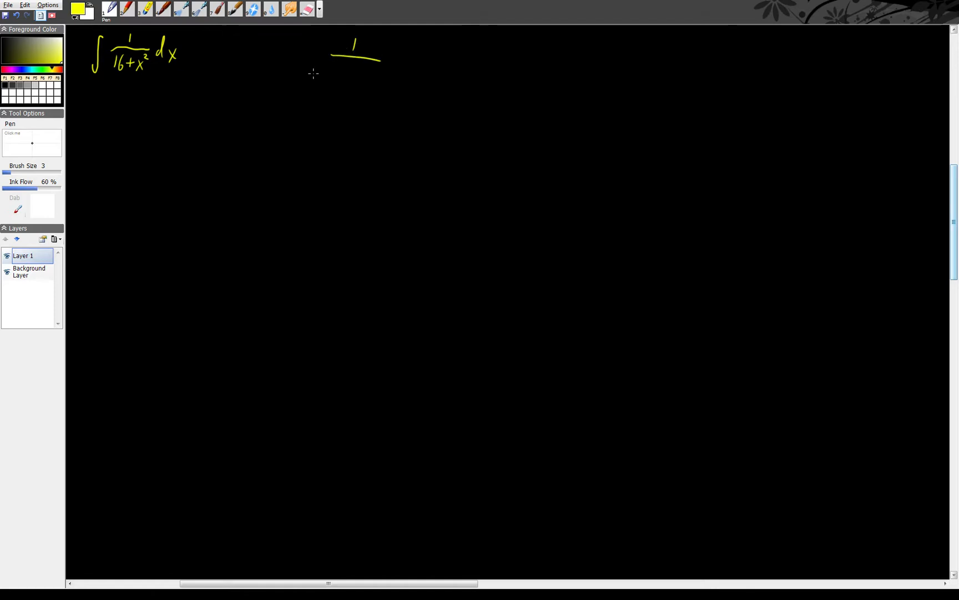
Step: Handwrite the yellow formula ∫ 1/(1+u²) du = tan⁻¹ u to the right of the top integral
{"action": "left_click_drag", "start_coordinate": [335, 77], "coordinate": [358, 77]}
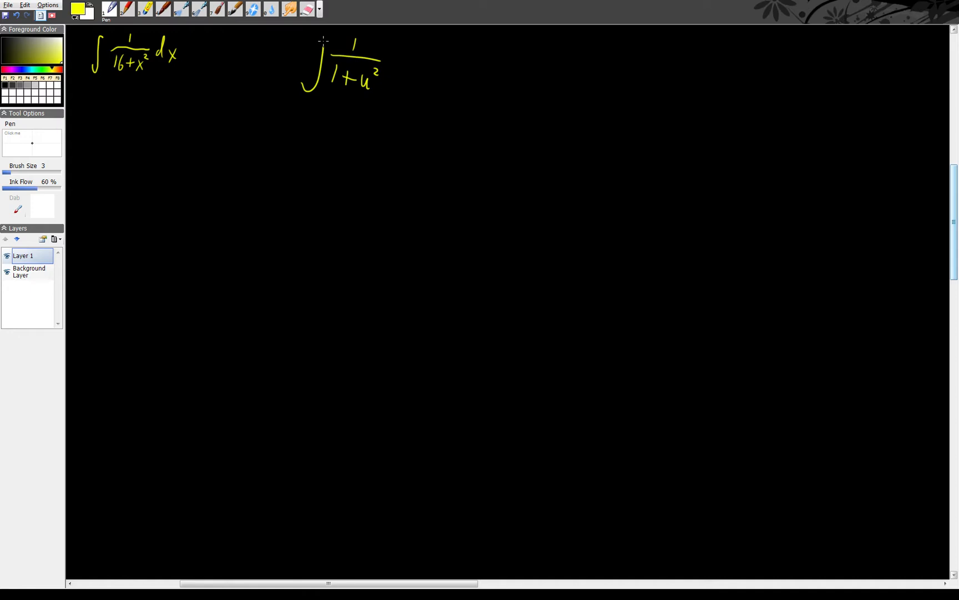
{"action": "left_click_drag", "start_coordinate": [392, 67], "coordinate": [409, 80]}
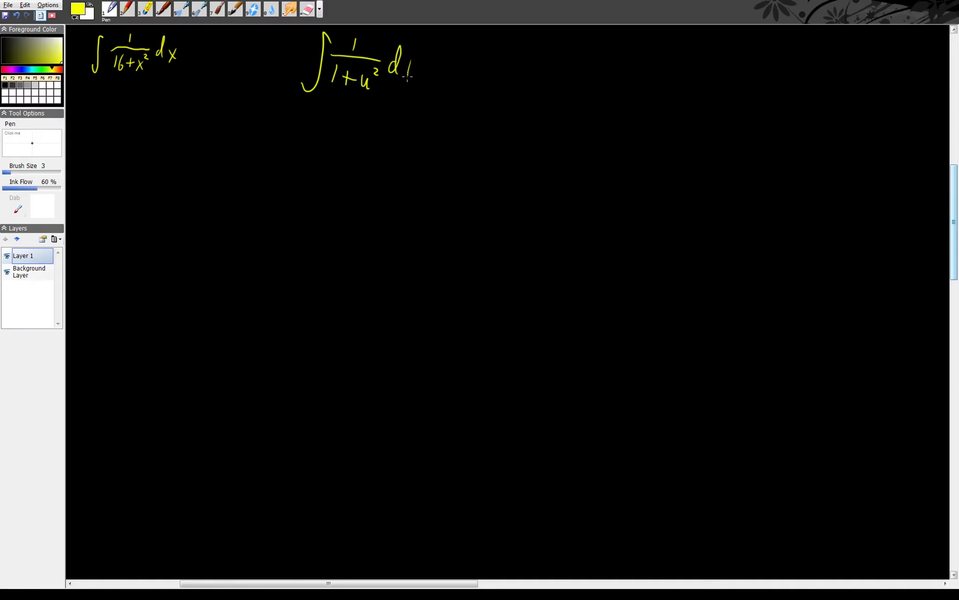
{"action": "left_click_drag", "start_coordinate": [410, 68], "coordinate": [459, 67]}
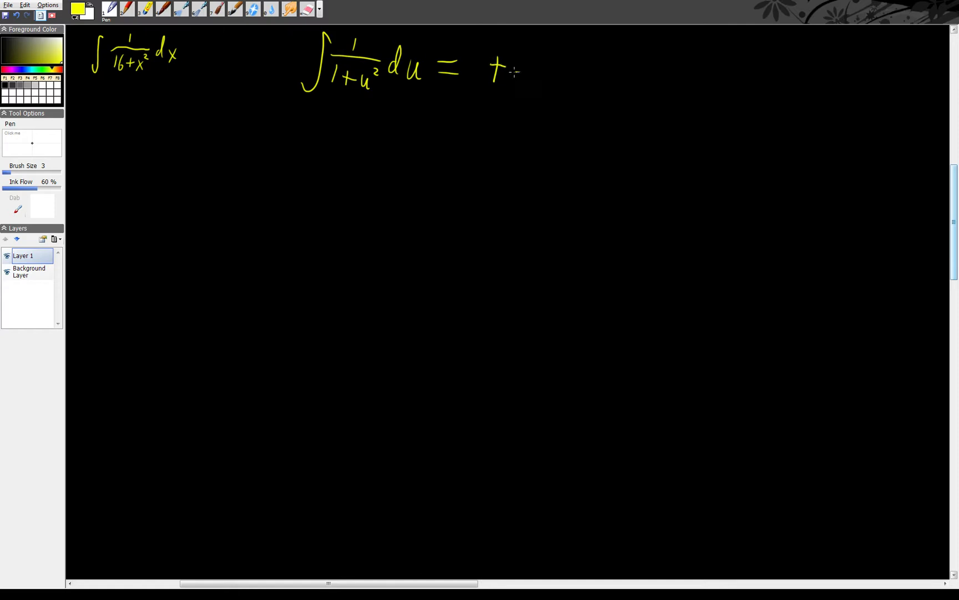
{"action": "left_click_drag", "start_coordinate": [520, 73], "coordinate": [556, 55]}
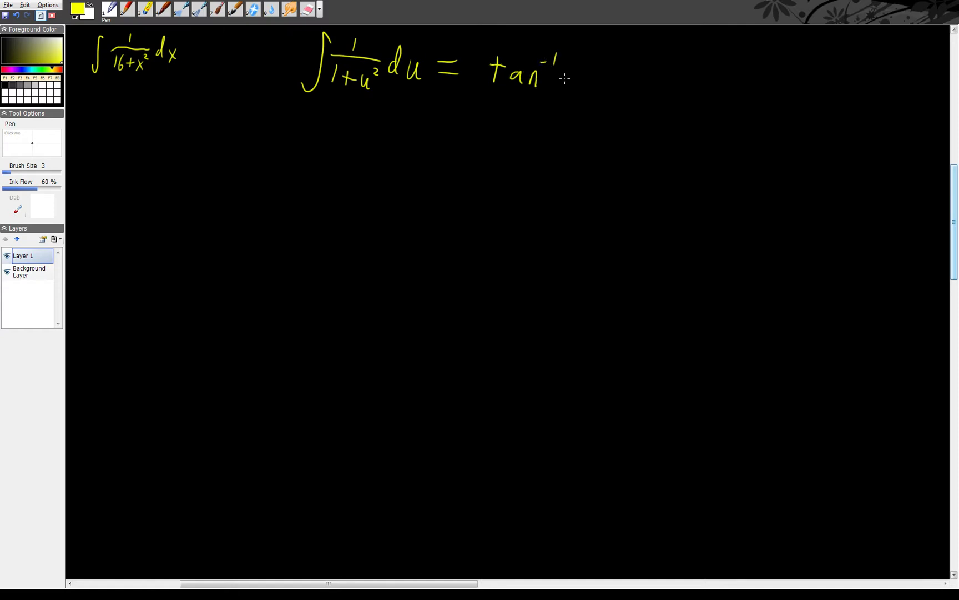
{"action": "left_click_drag", "start_coordinate": [563, 79], "coordinate": [578, 91]}
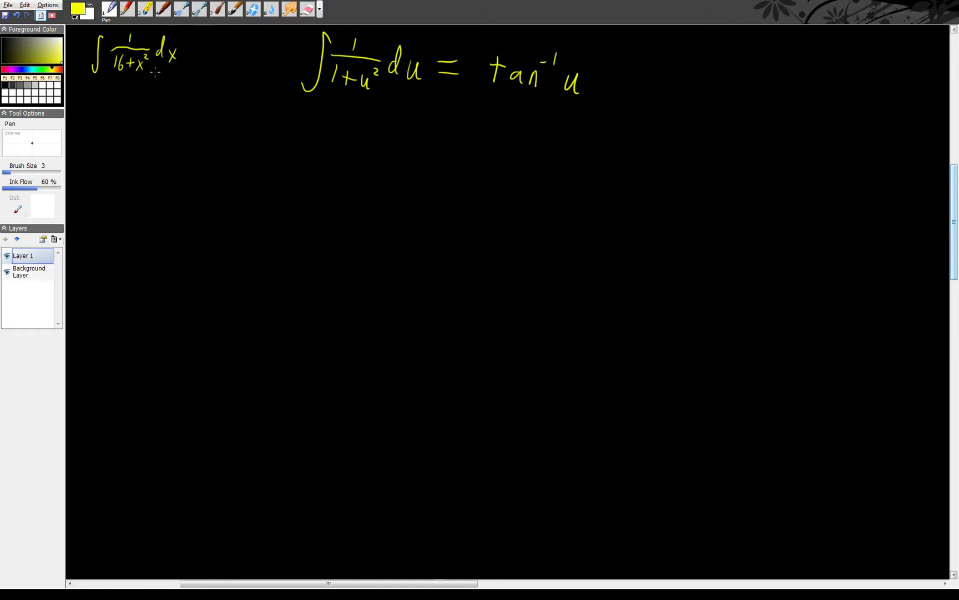
{"action": "mouse_move", "coordinate": [147, 93]}
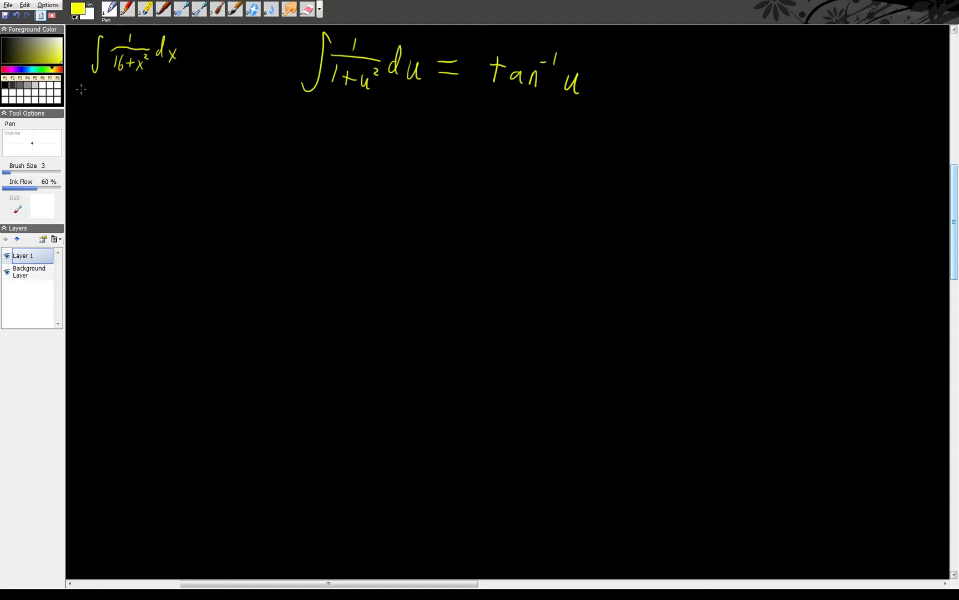
Step: Write = ∫ (1/16)/(1+x²/16) dx on line two, then begin line three with = 1/16
{"action": "left_click_drag", "start_coordinate": [79, 125], "coordinate": [97, 134]}
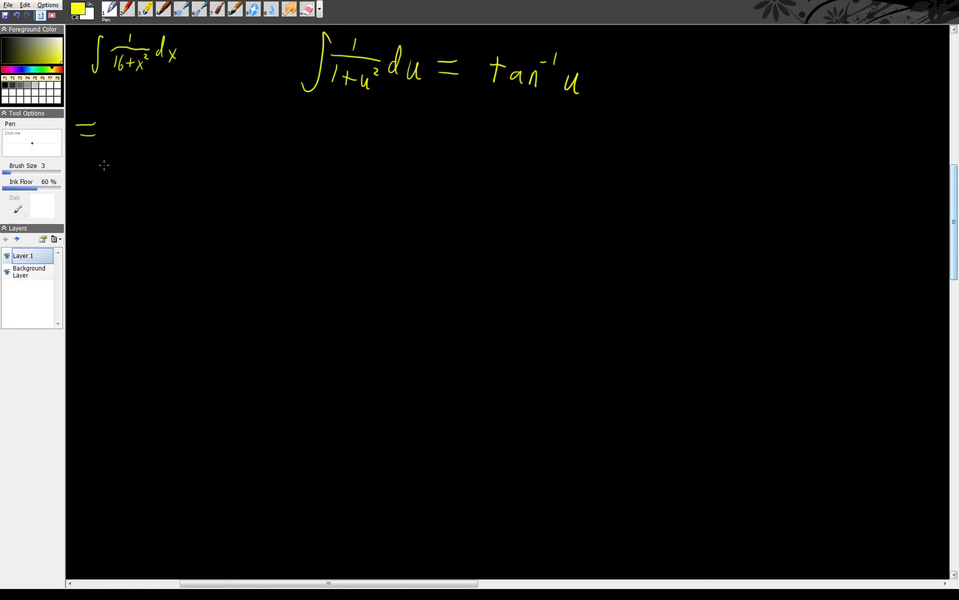
{"action": "left_click_drag", "start_coordinate": [116, 98], "coordinate": [178, 110]}
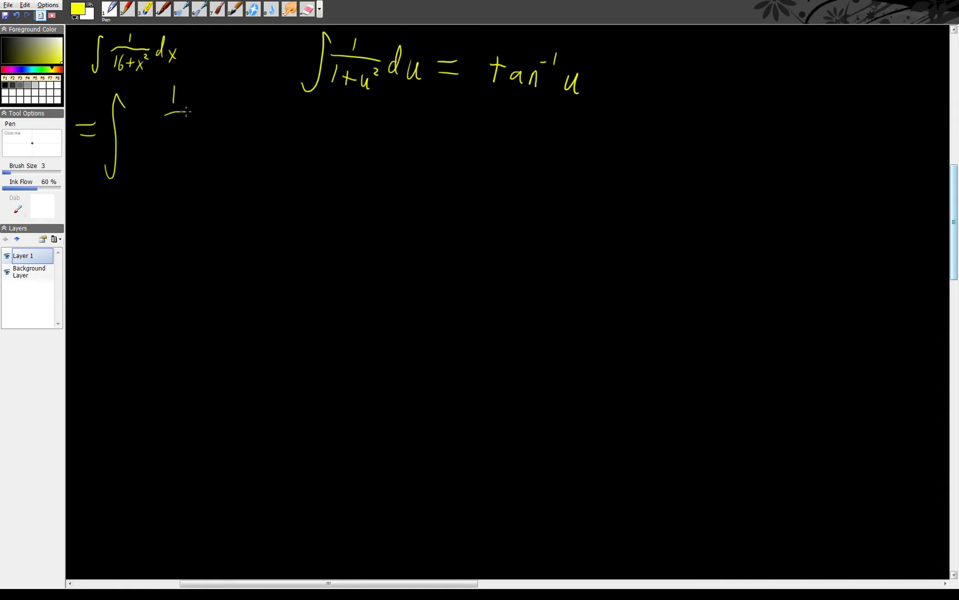
{"action": "left_click_drag", "start_coordinate": [174, 122], "coordinate": [226, 144]}
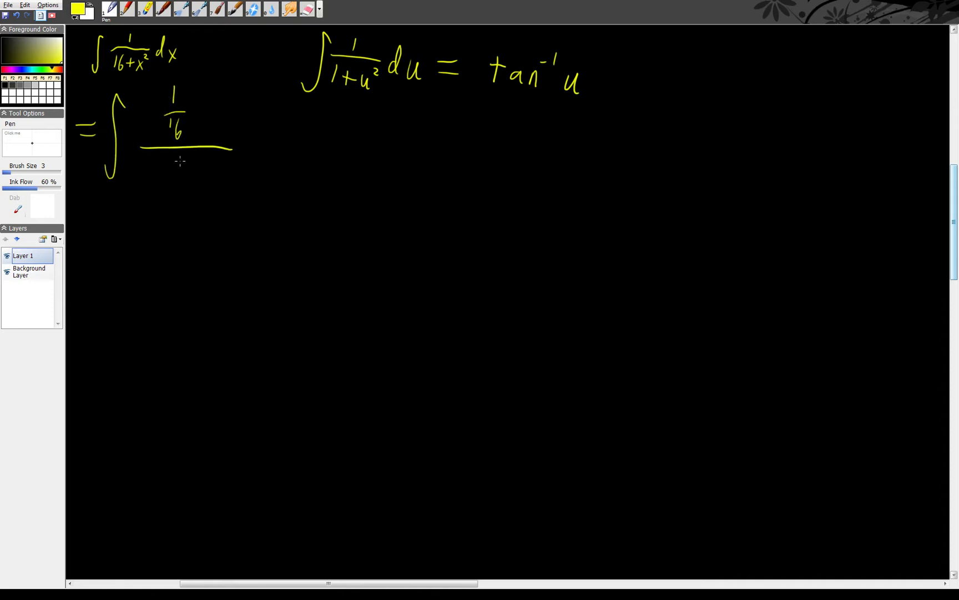
{"action": "left_click_drag", "start_coordinate": [150, 170], "coordinate": [190, 170]}
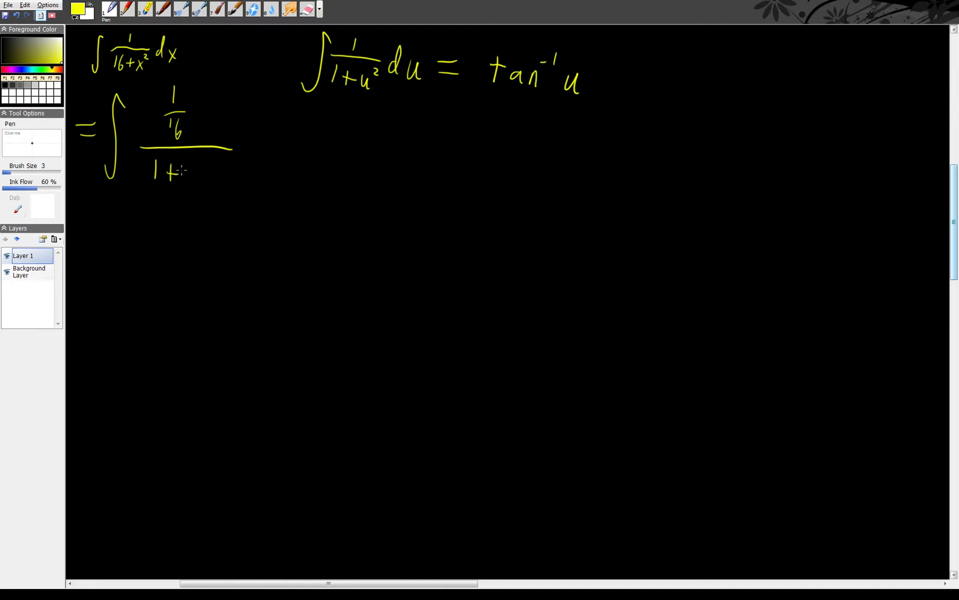
{"action": "left_click_drag", "start_coordinate": [193, 168], "coordinate": [208, 162]}
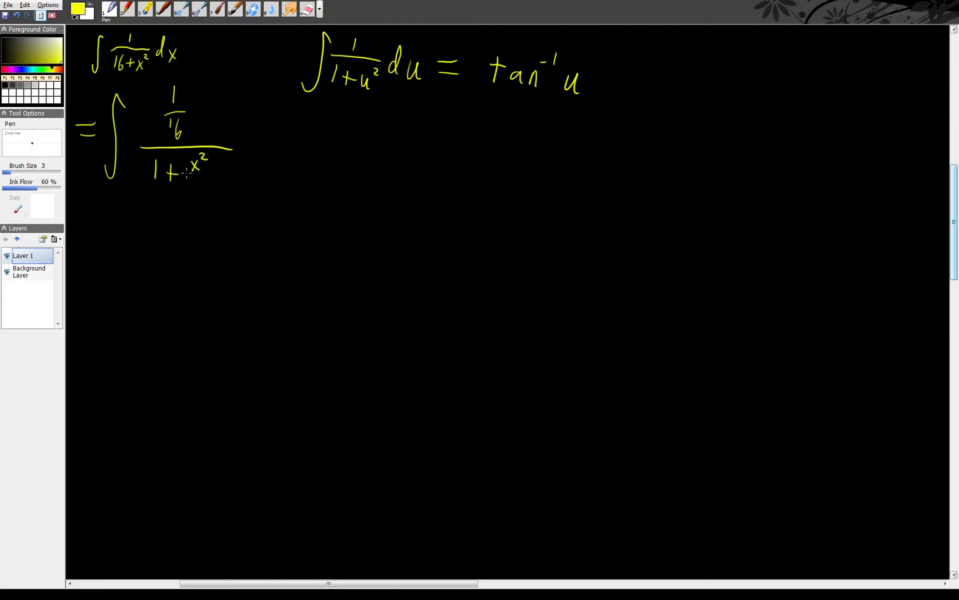
{"action": "left_click_drag", "start_coordinate": [190, 178], "coordinate": [211, 177]}
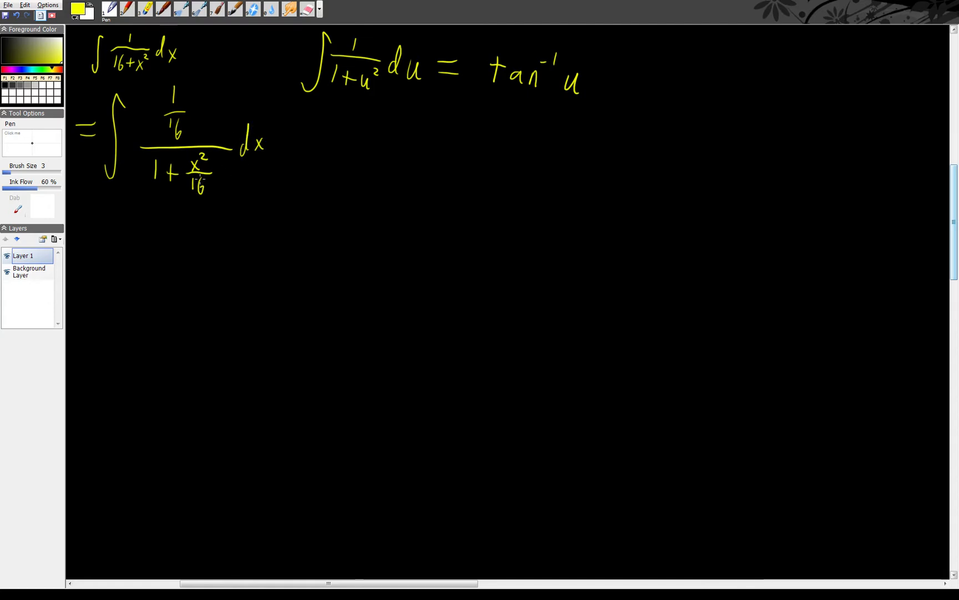
{"action": "left_click_drag", "start_coordinate": [85, 233], "coordinate": [104, 241]}
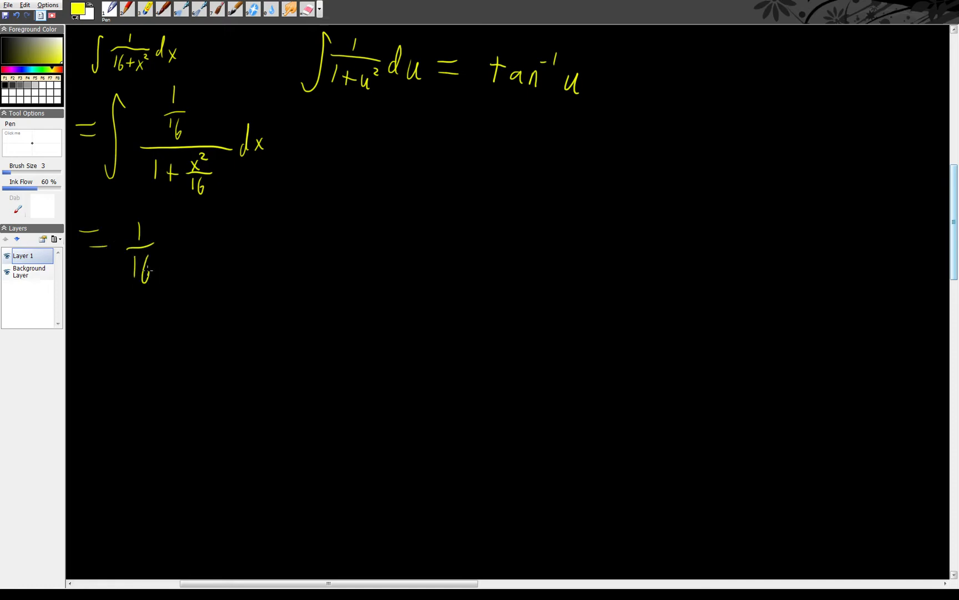
Step: Append ∫ 1/(1+(x/4)²) dx after the 1/16 coefficient on the third line
{"action": "left_click_drag", "start_coordinate": [189, 227], "coordinate": [184, 299]}
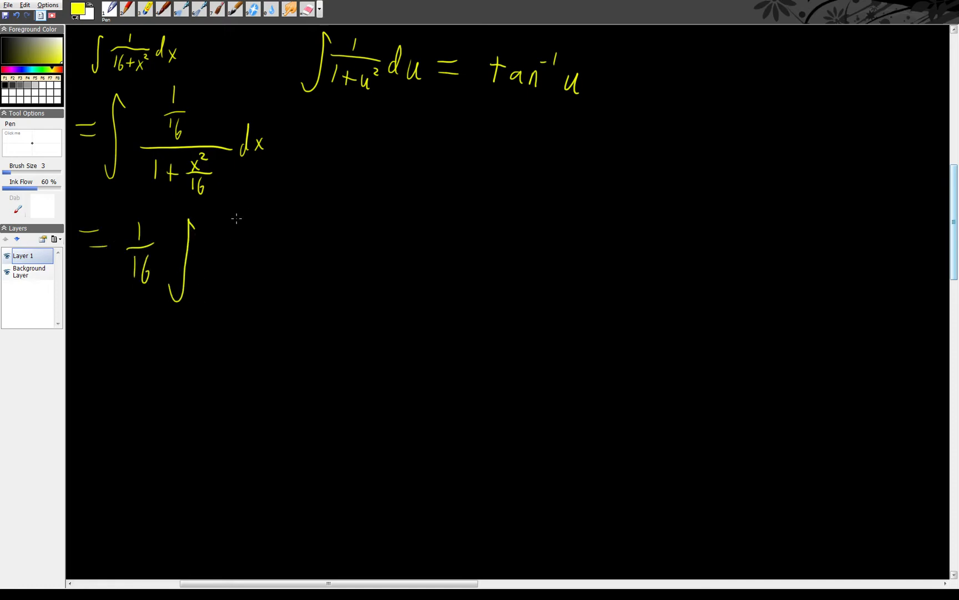
{"action": "left_click_drag", "start_coordinate": [220, 232], "coordinate": [284, 254]}
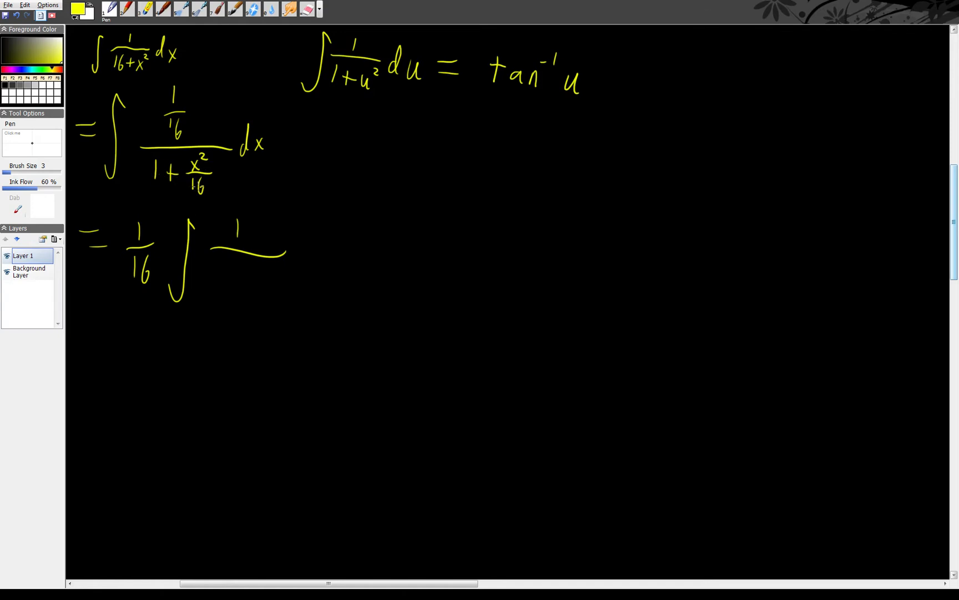
{"action": "mouse_move", "coordinate": [214, 265]}
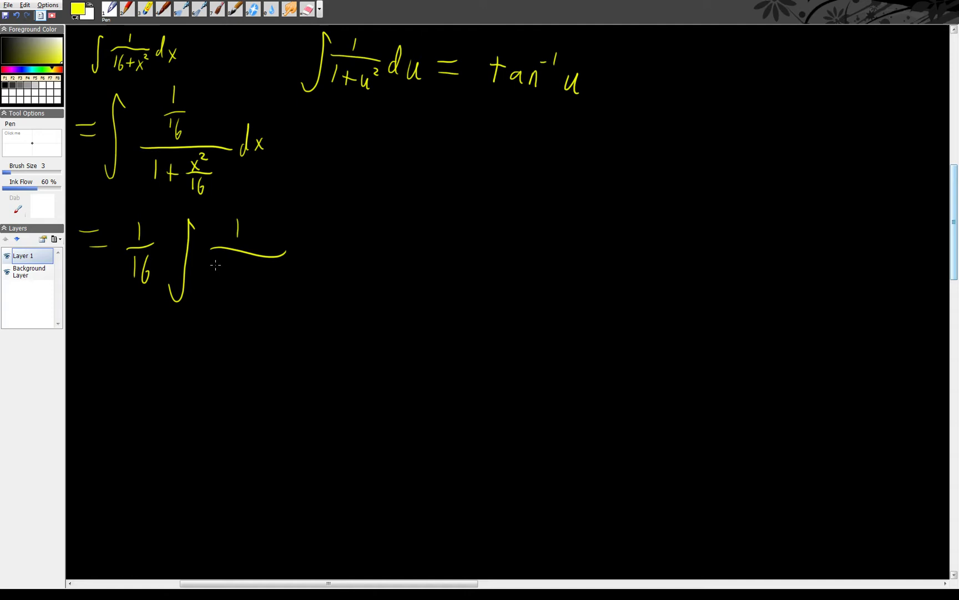
{"action": "left_click_drag", "start_coordinate": [211, 272], "coordinate": [245, 278]}
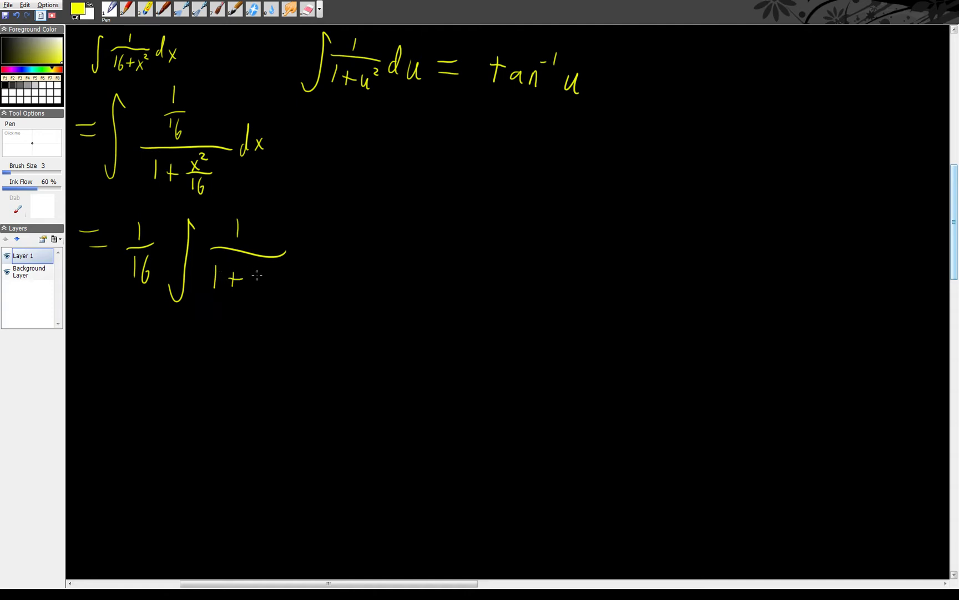
{"action": "left_click_drag", "start_coordinate": [253, 275], "coordinate": [263, 290]}
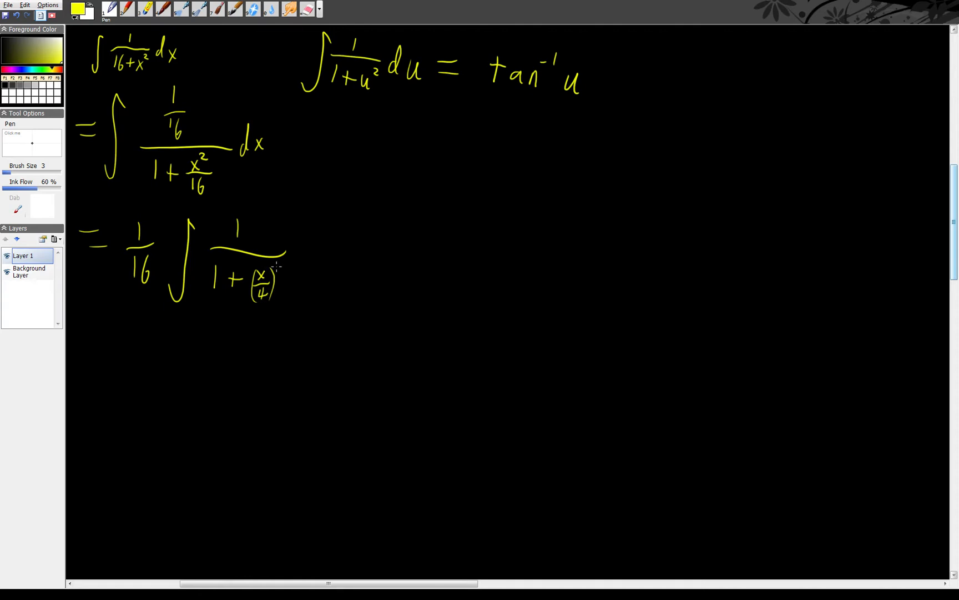
{"action": "left_click_drag", "start_coordinate": [282, 266], "coordinate": [312, 254]}
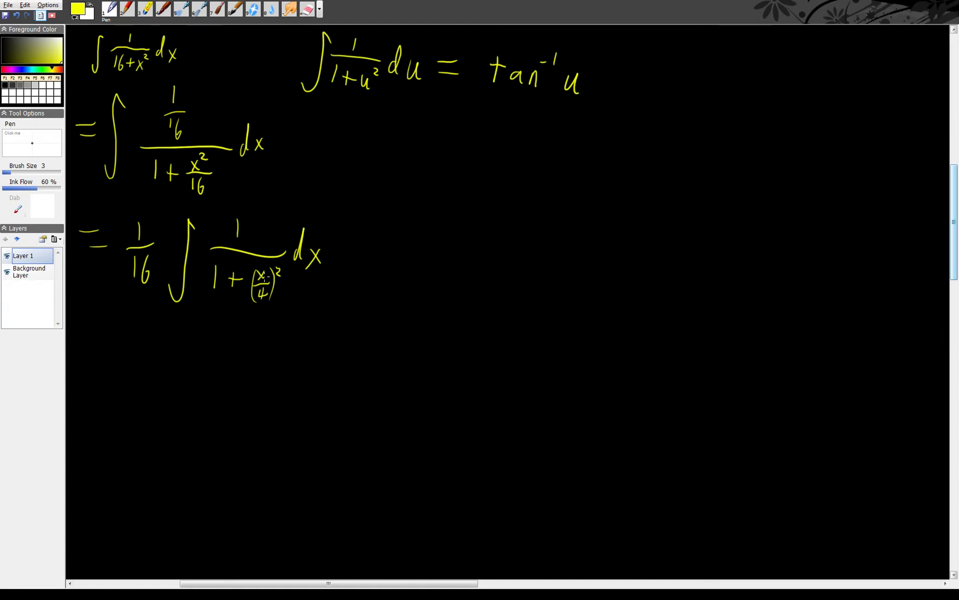
{"action": "mouse_move", "coordinate": [369, 200]}
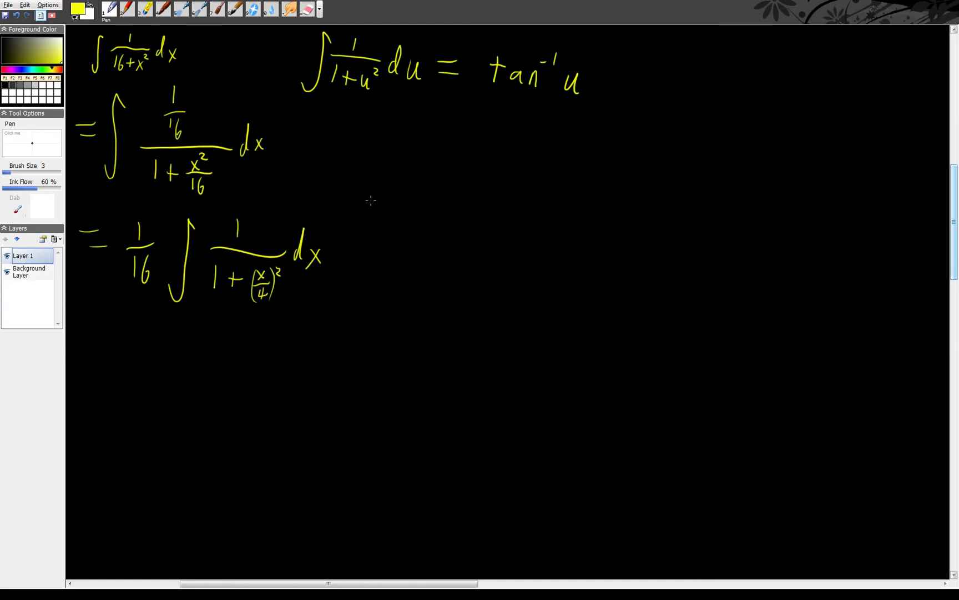
Step: Write the substitution lines u = x/4, du = dx/4 and 4du = dx beside the integral
{"action": "left_click_drag", "start_coordinate": [373, 208], "coordinate": [416, 211]}
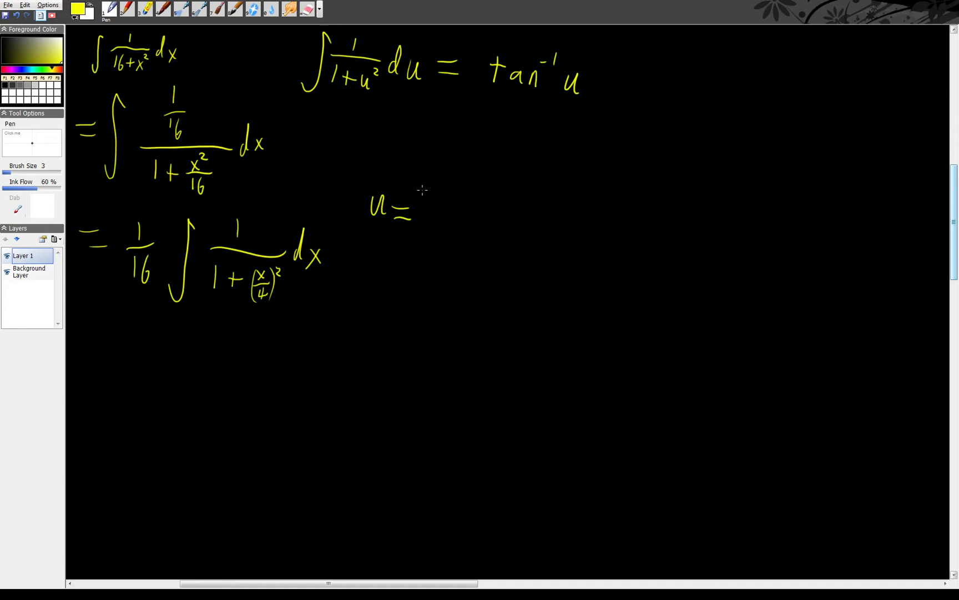
{"action": "left_click_drag", "start_coordinate": [428, 196], "coordinate": [434, 232]}
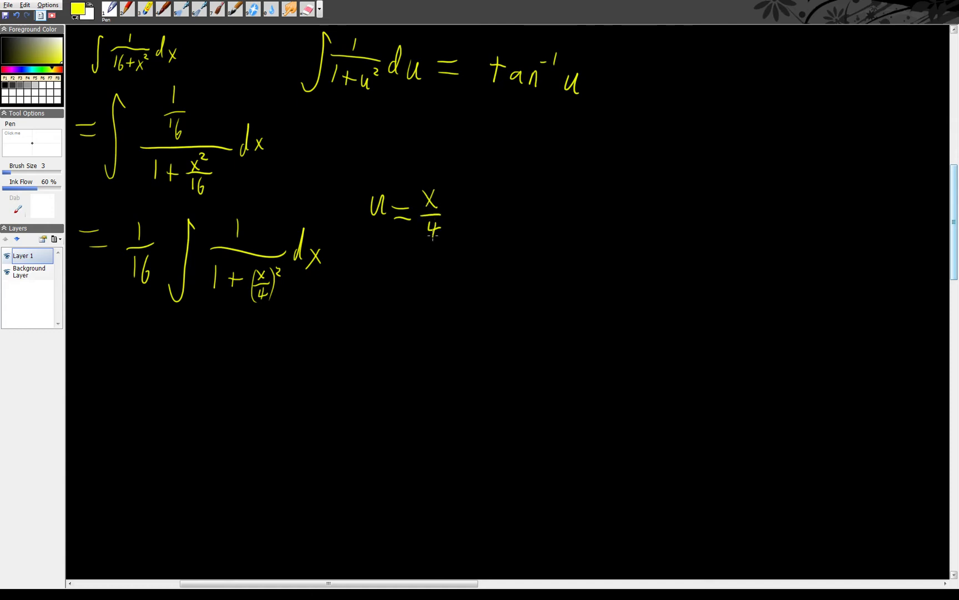
{"action": "left_click_drag", "start_coordinate": [373, 257], "coordinate": [416, 257]}
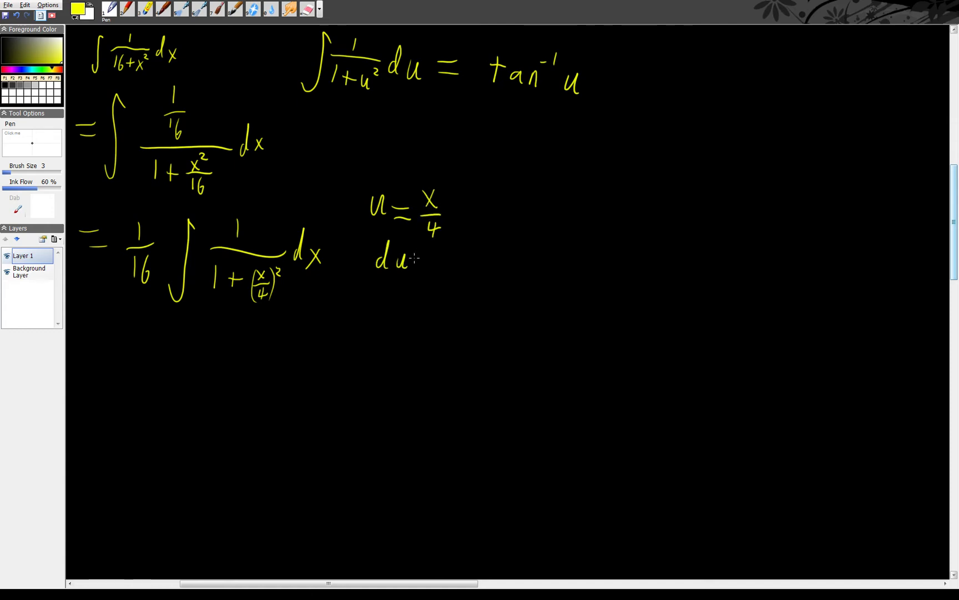
{"action": "left_click_drag", "start_coordinate": [429, 257], "coordinate": [465, 244]}
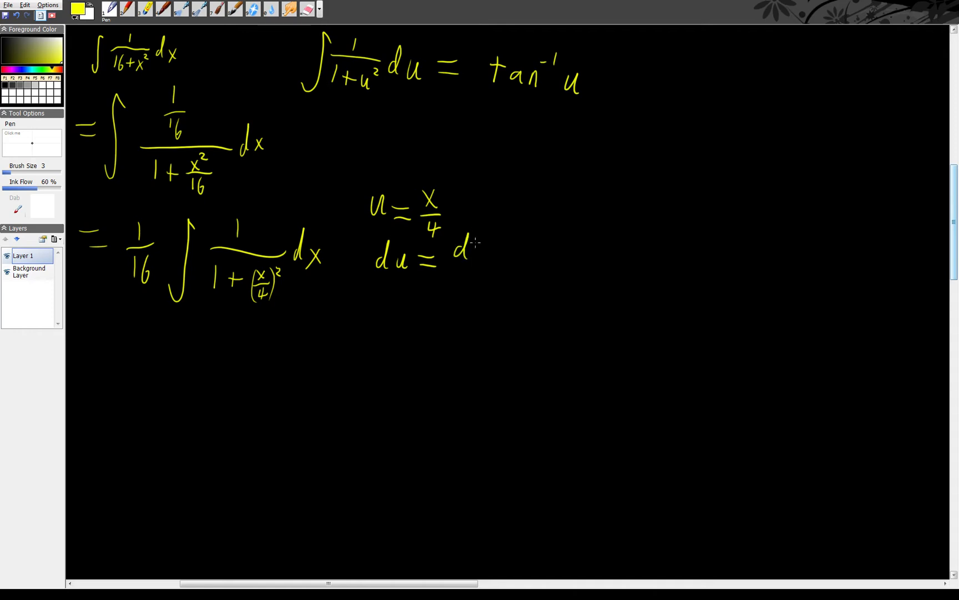
{"action": "left_click_drag", "start_coordinate": [477, 247], "coordinate": [484, 281]}
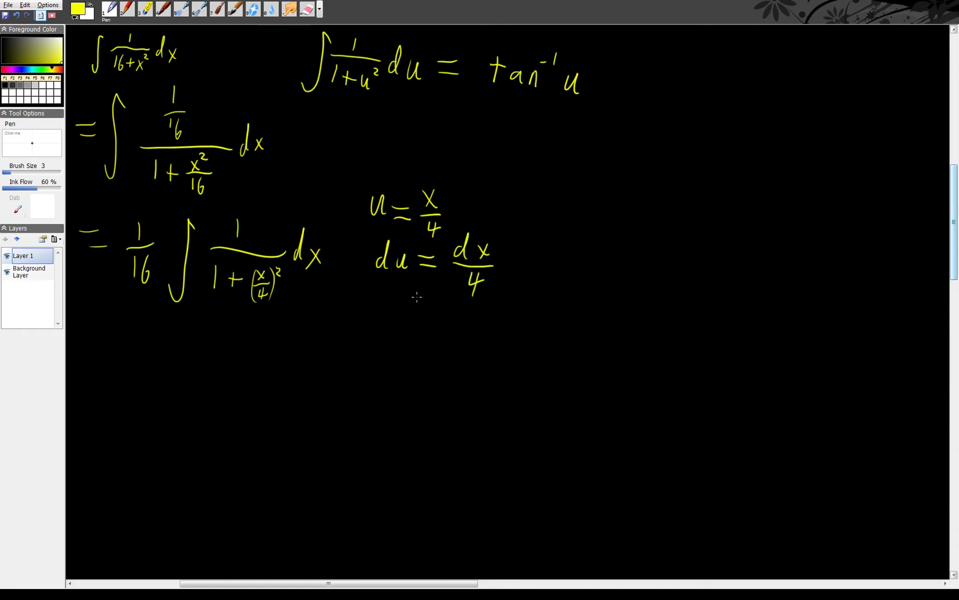
{"action": "mouse_move", "coordinate": [379, 299]}
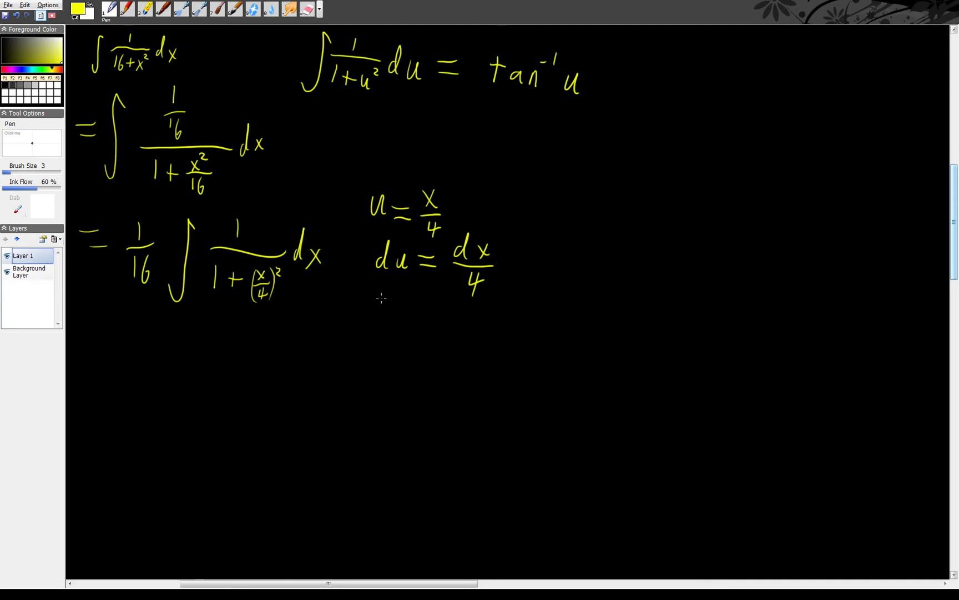
{"action": "left_click_drag", "start_coordinate": [376, 312], "coordinate": [440, 312]}
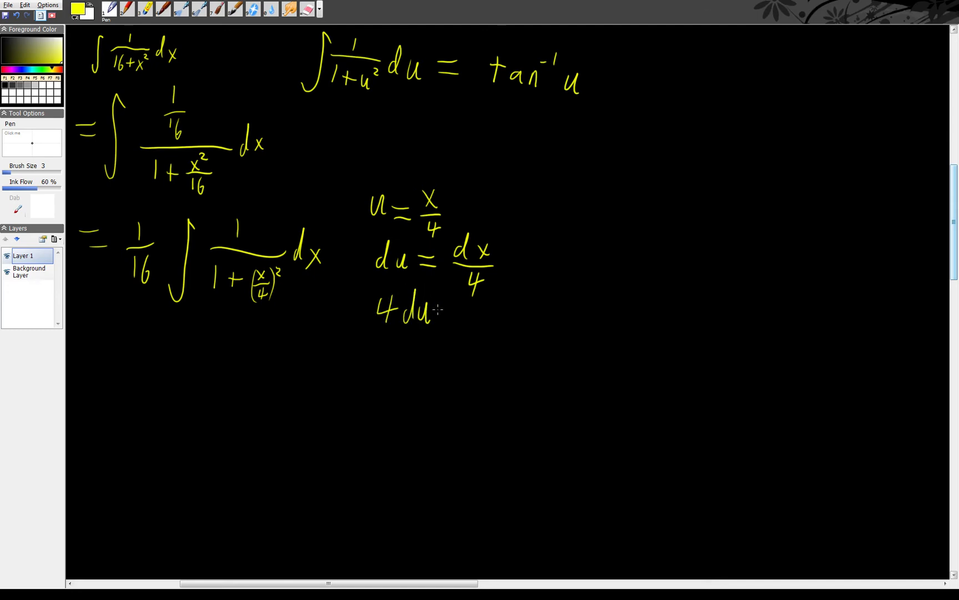
{"action": "left_click_drag", "start_coordinate": [440, 315], "coordinate": [484, 318]}
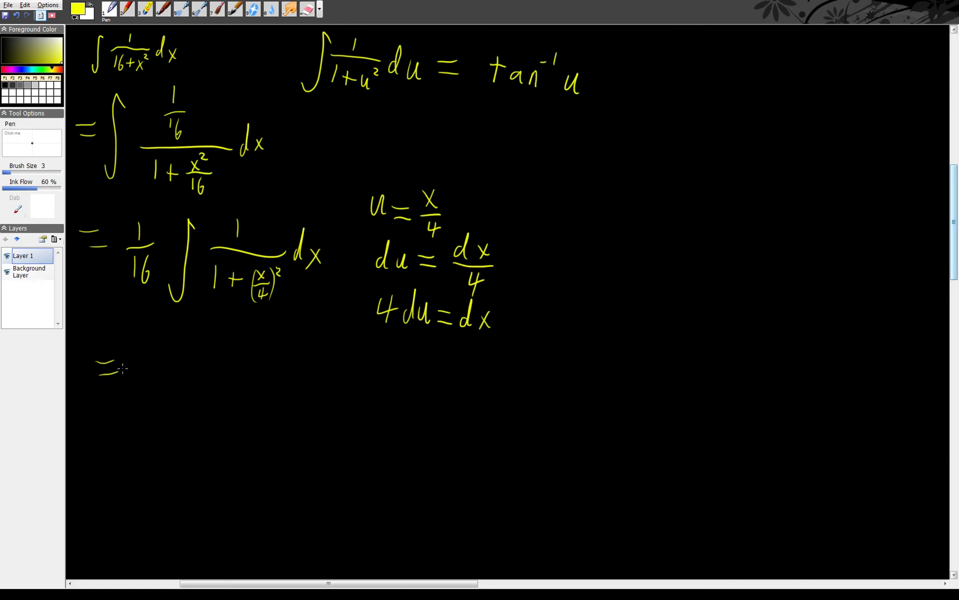
Step: Write = 4/16 ∫ 1/(1+u²) du on a new line and start the next with an equals sign
{"action": "left_click_drag", "start_coordinate": [140, 339], "coordinate": [153, 361]}
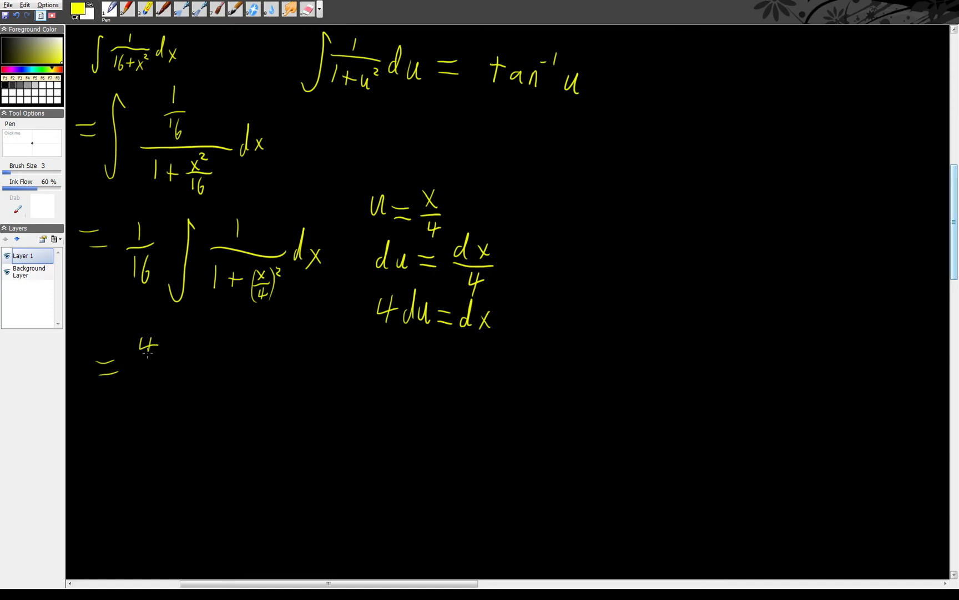
{"action": "left_click_drag", "start_coordinate": [140, 373], "coordinate": [153, 391]}
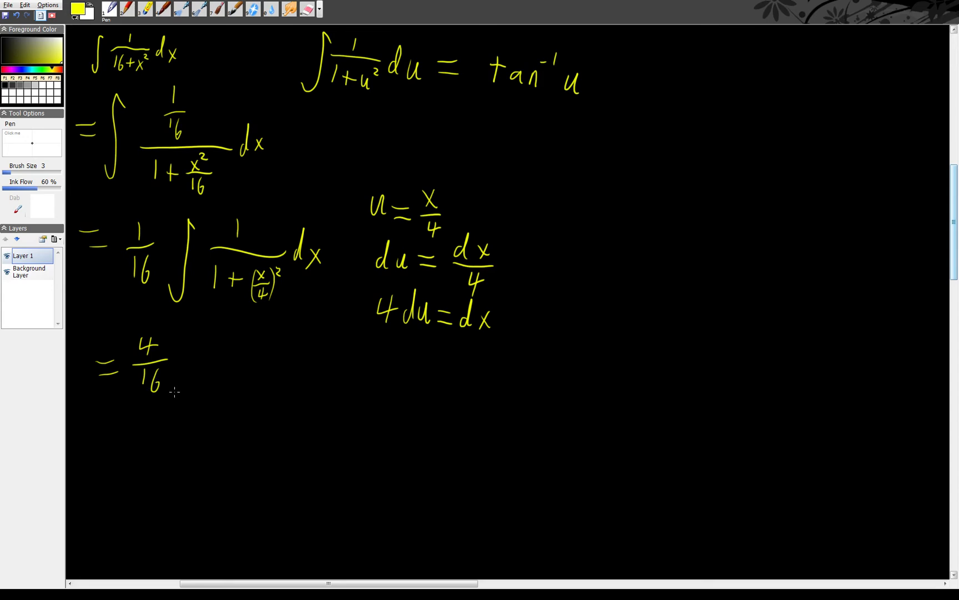
{"action": "left_click_drag", "start_coordinate": [196, 331], "coordinate": [266, 364]}
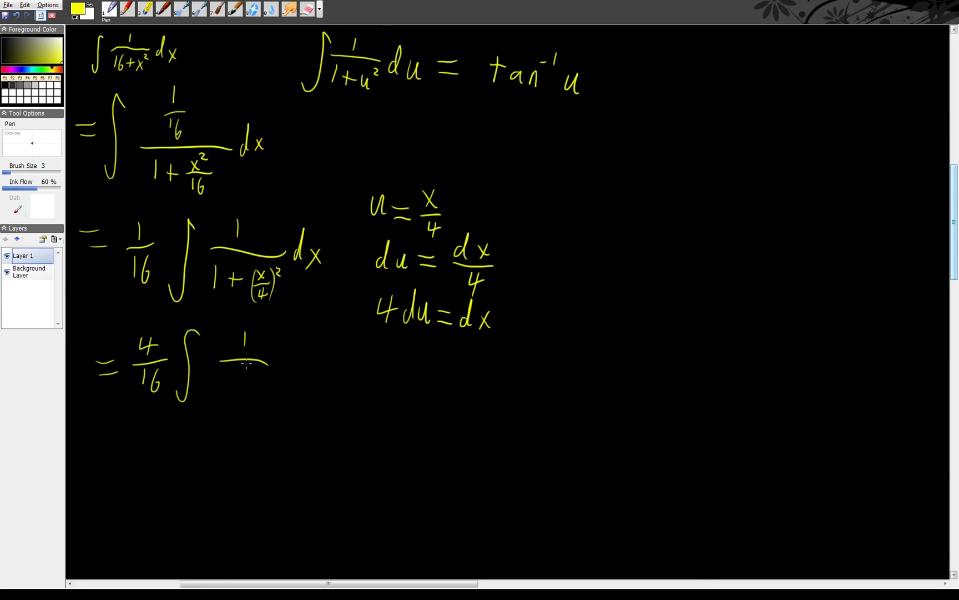
{"action": "left_click_drag", "start_coordinate": [224, 380], "coordinate": [264, 383]}
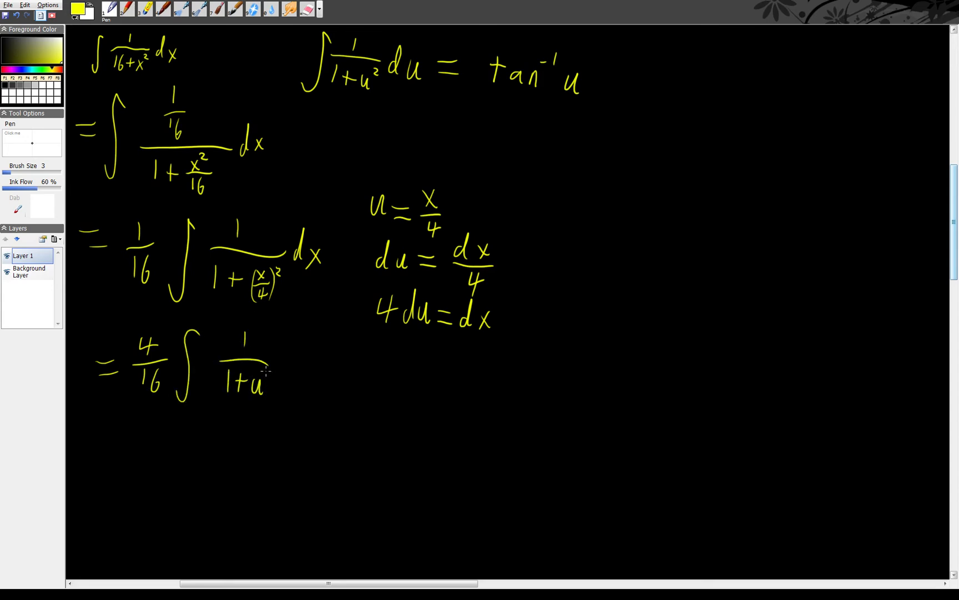
{"action": "left_click_drag", "start_coordinate": [257, 373], "coordinate": [312, 367]}
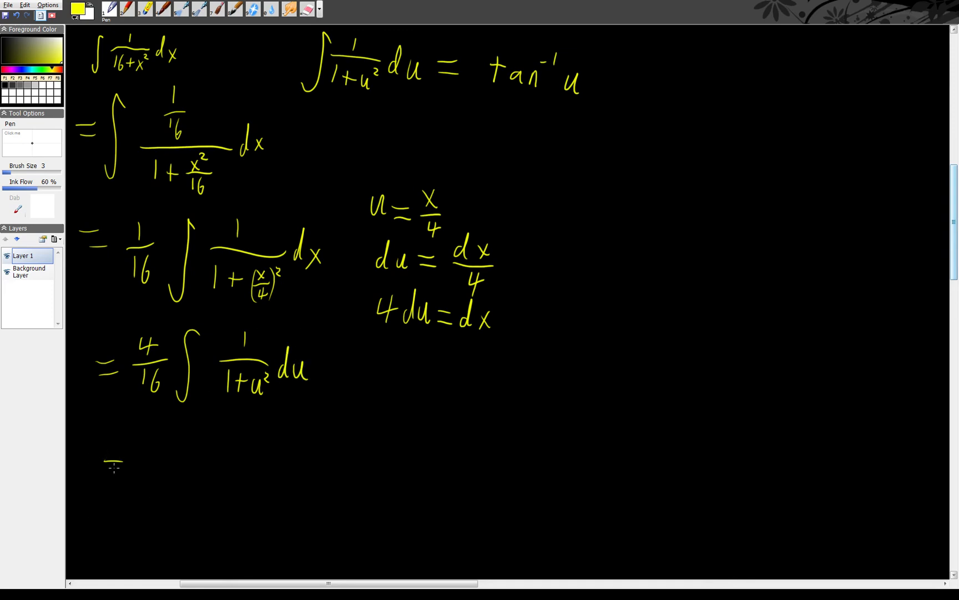
{"action": "left_click_drag", "start_coordinate": [104, 471], "coordinate": [126, 468]}
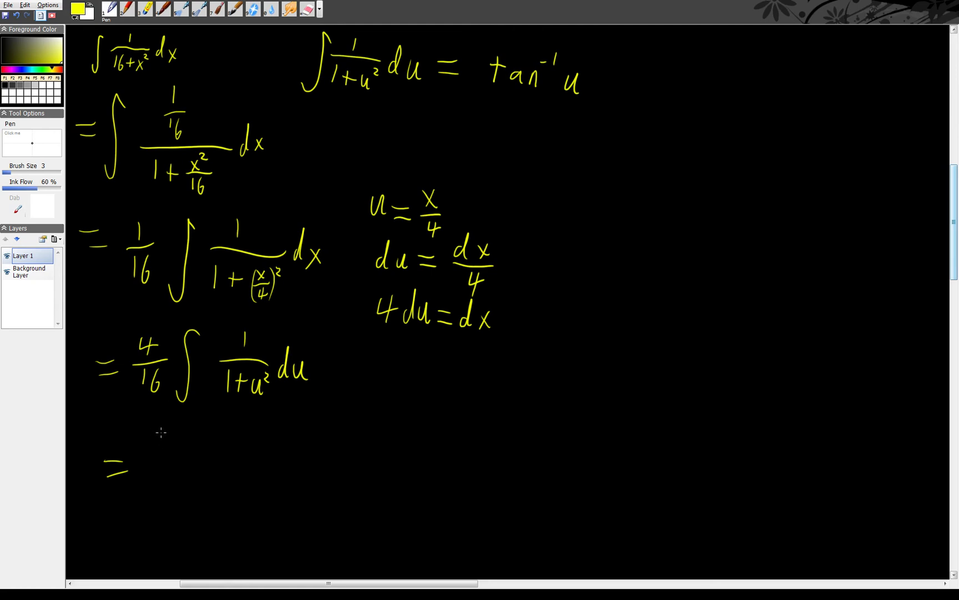
Step: Write the final answer 1/4 (tan⁻¹(x/4)) + C after the bottom equals sign
{"action": "left_click_drag", "start_coordinate": [156, 447], "coordinate": [169, 483]}
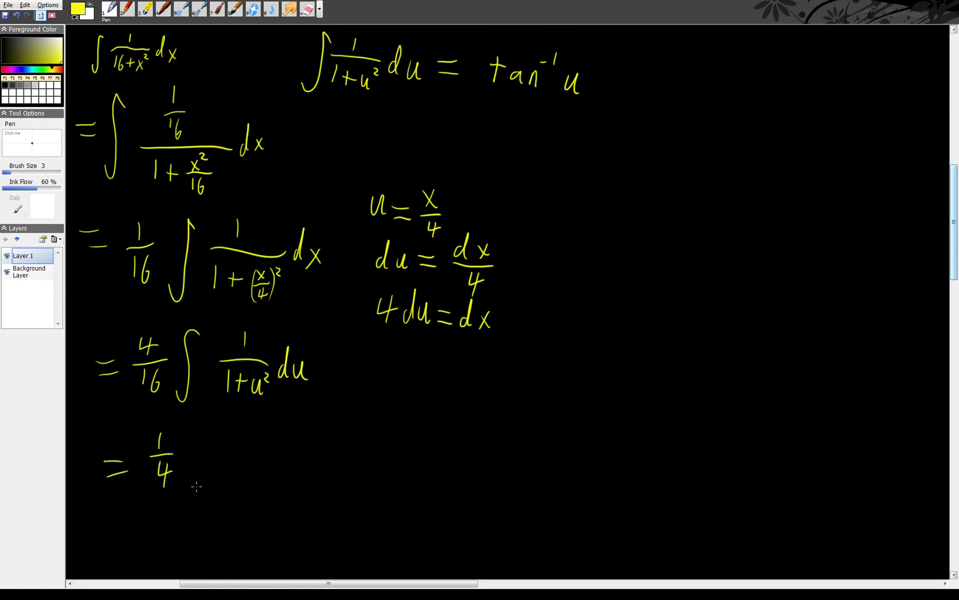
{"action": "left_click_drag", "start_coordinate": [208, 438], "coordinate": [196, 490]}
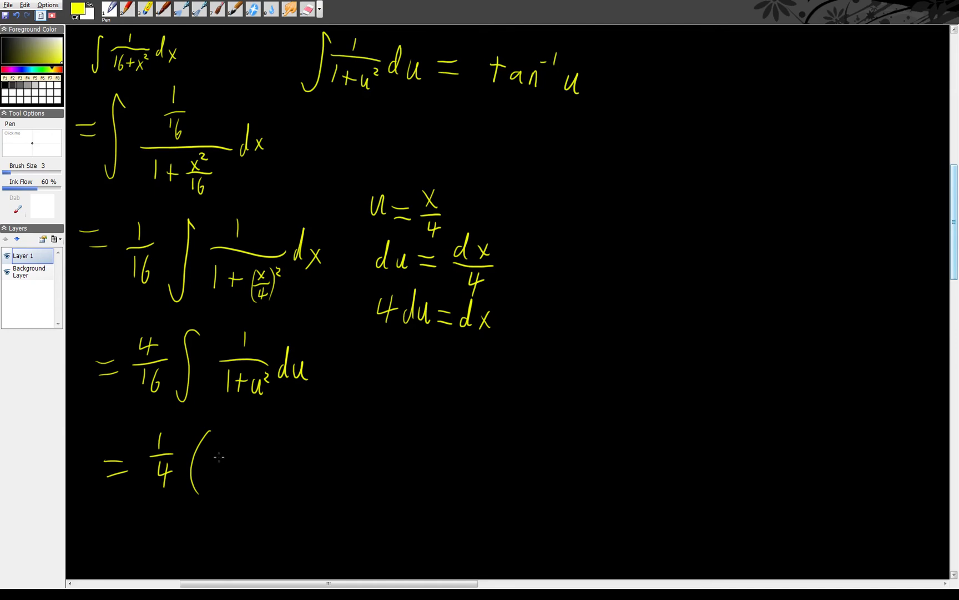
{"action": "left_click_drag", "start_coordinate": [217, 466], "coordinate": [251, 471]}
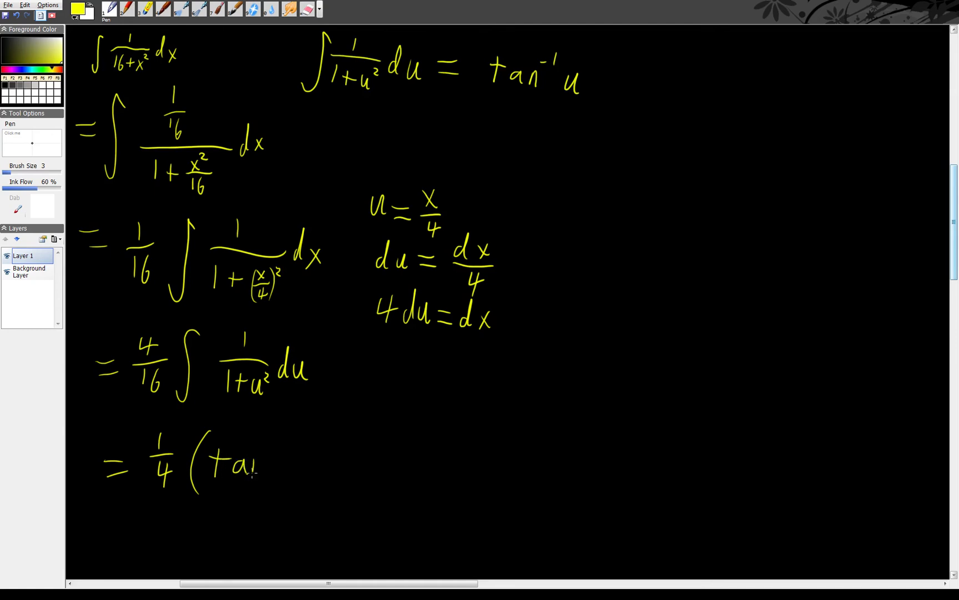
{"action": "left_click_drag", "start_coordinate": [242, 465], "coordinate": [284, 440]}
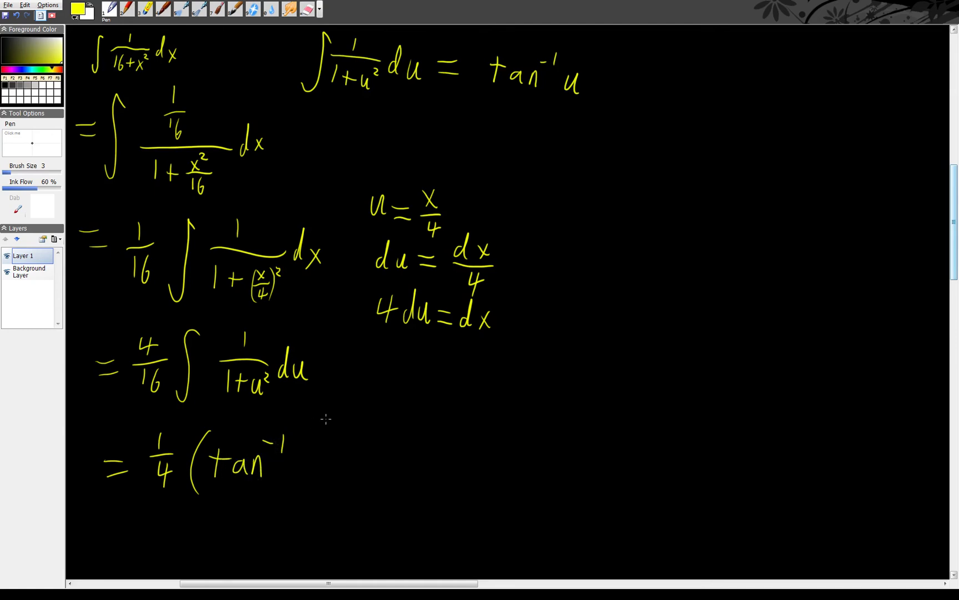
{"action": "mouse_move", "coordinate": [416, 256]}
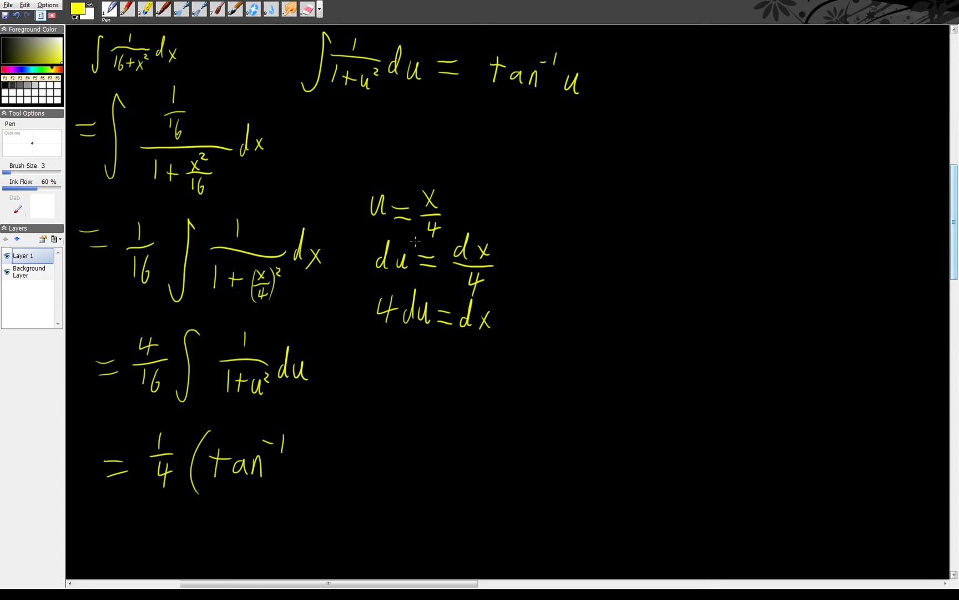
{"action": "mouse_move", "coordinate": [303, 442]}
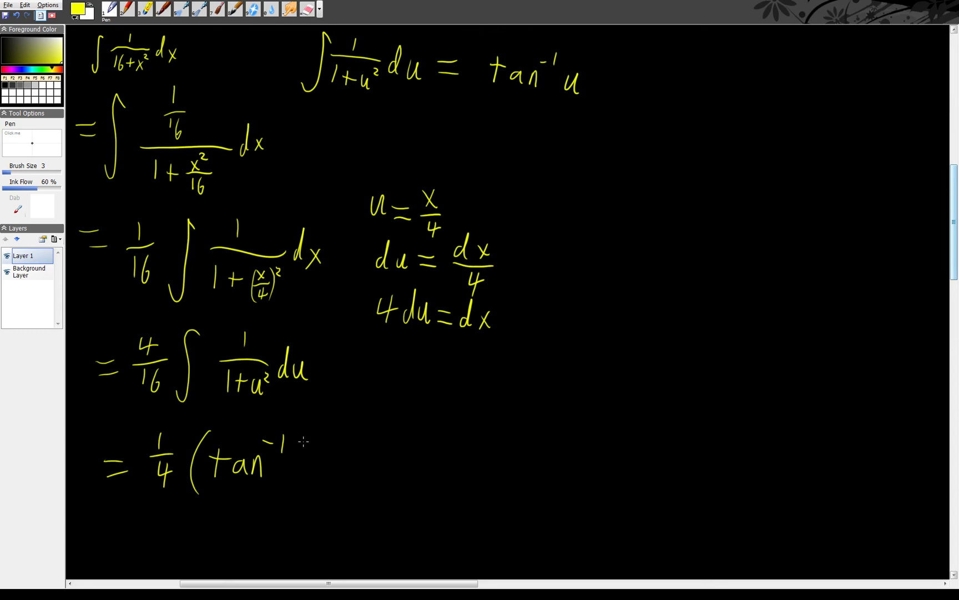
{"action": "left_click_drag", "start_coordinate": [306, 453], "coordinate": [315, 472]}
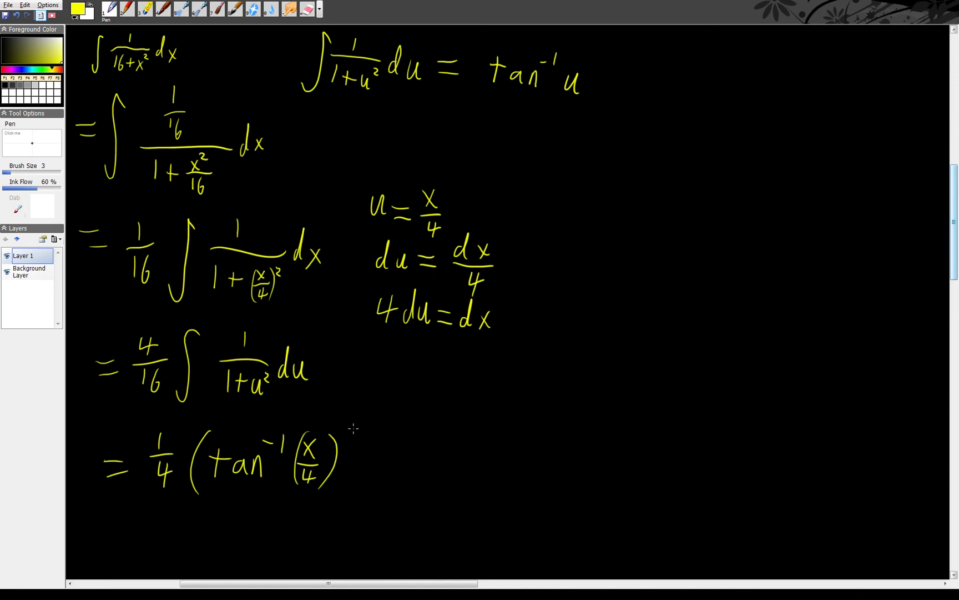
{"action": "mouse_move", "coordinate": [350, 426]}
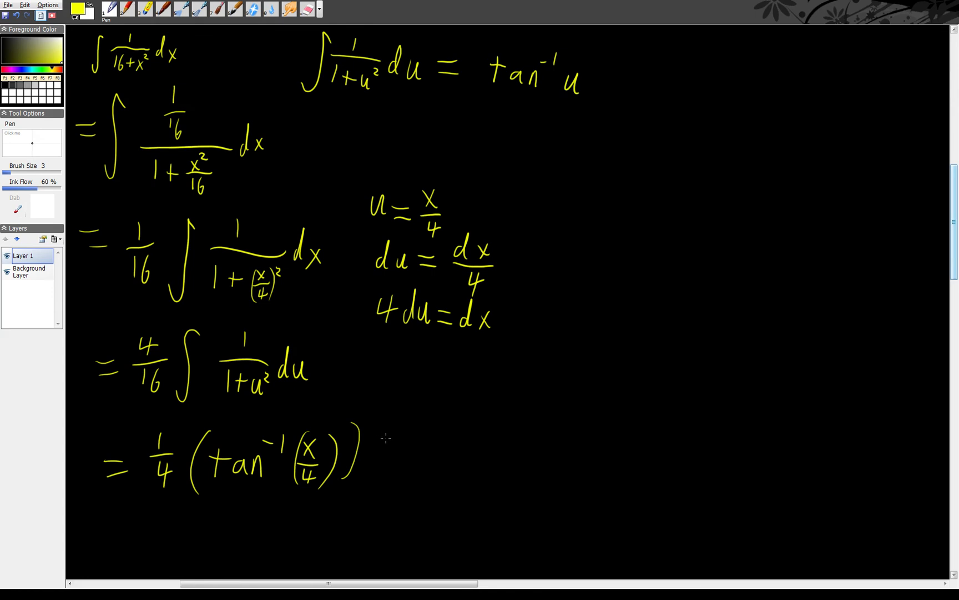
{"action": "left_click_drag", "start_coordinate": [379, 453], "coordinate": [438, 453]}
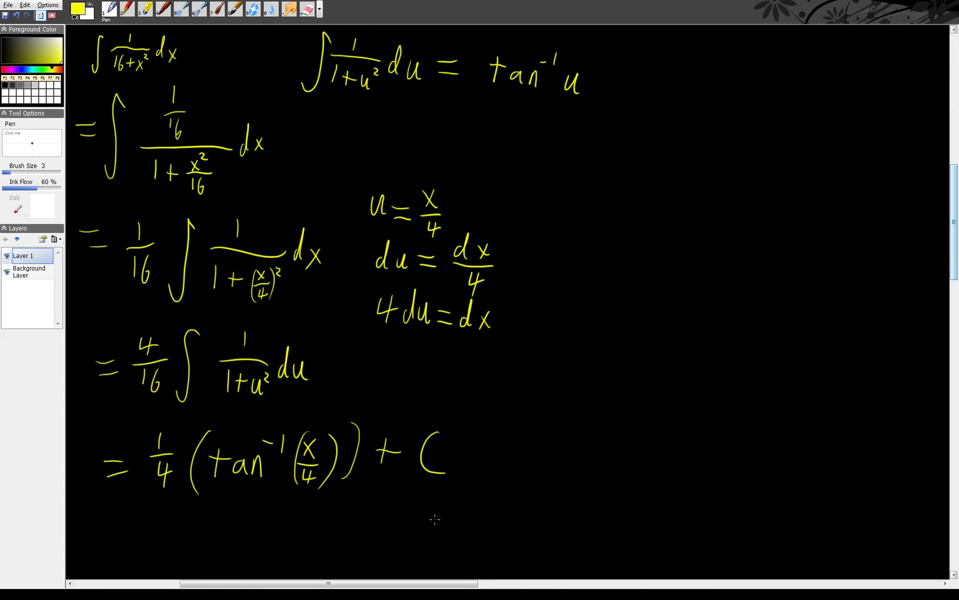